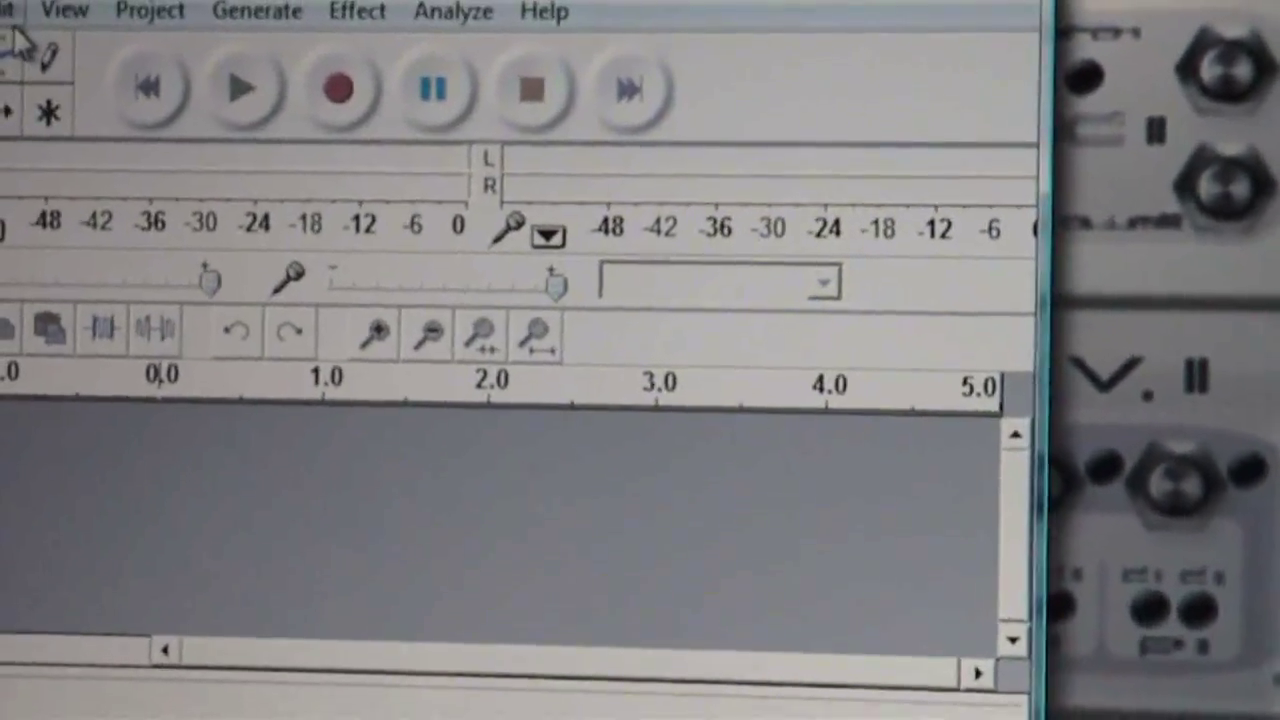
Bring up Audacity's Preferences to reach the recording device settings
click(10, 10)
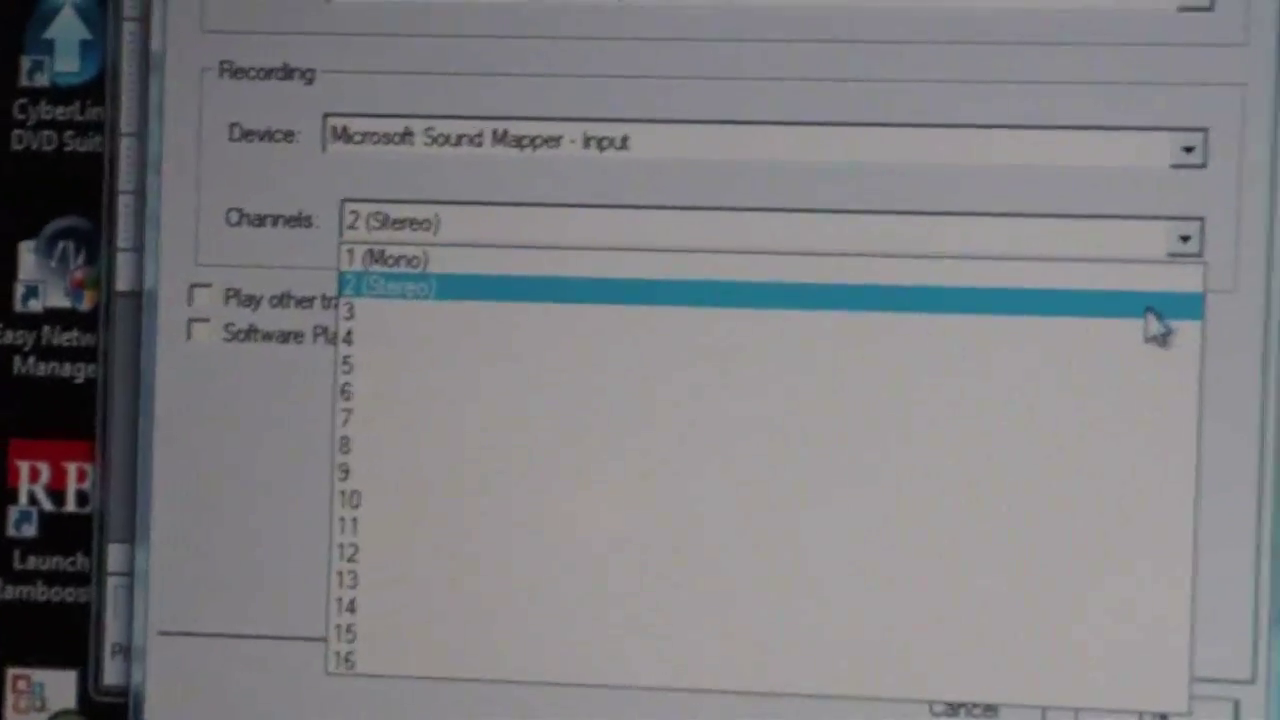
click(400, 288)
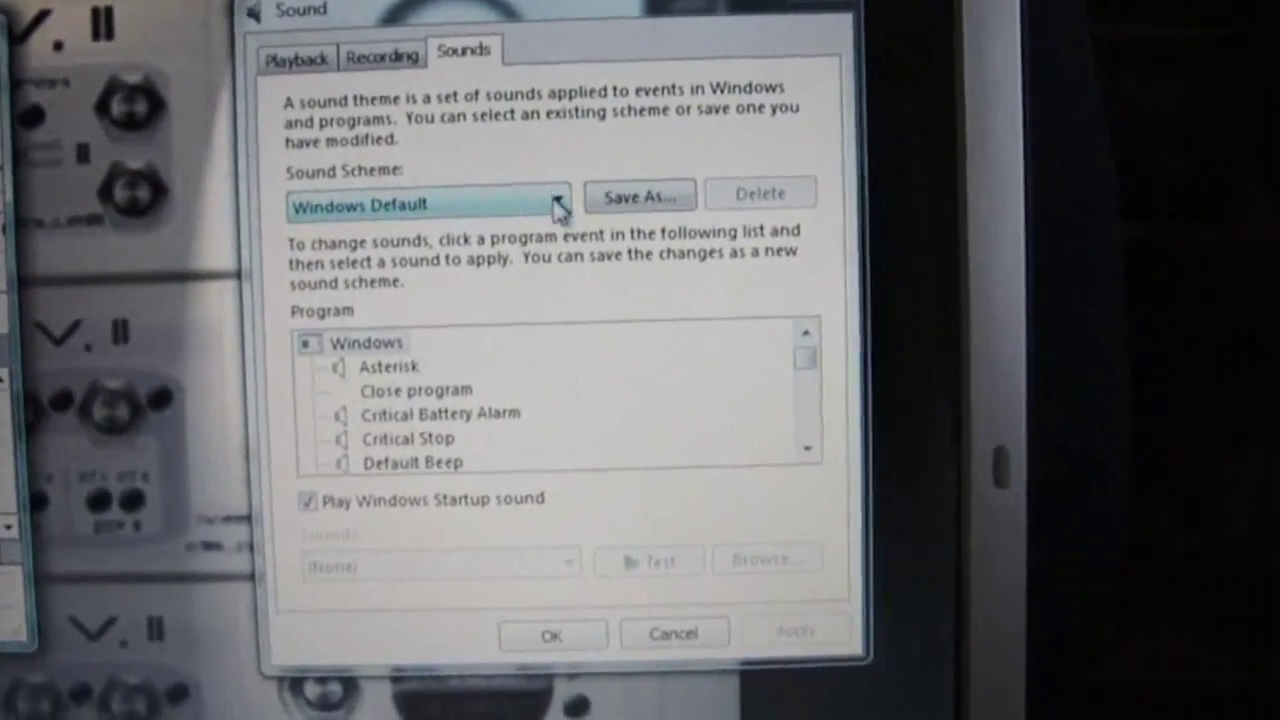
Expand the Sound Scheme list showing No Sounds and Windows Default
click(558, 200)
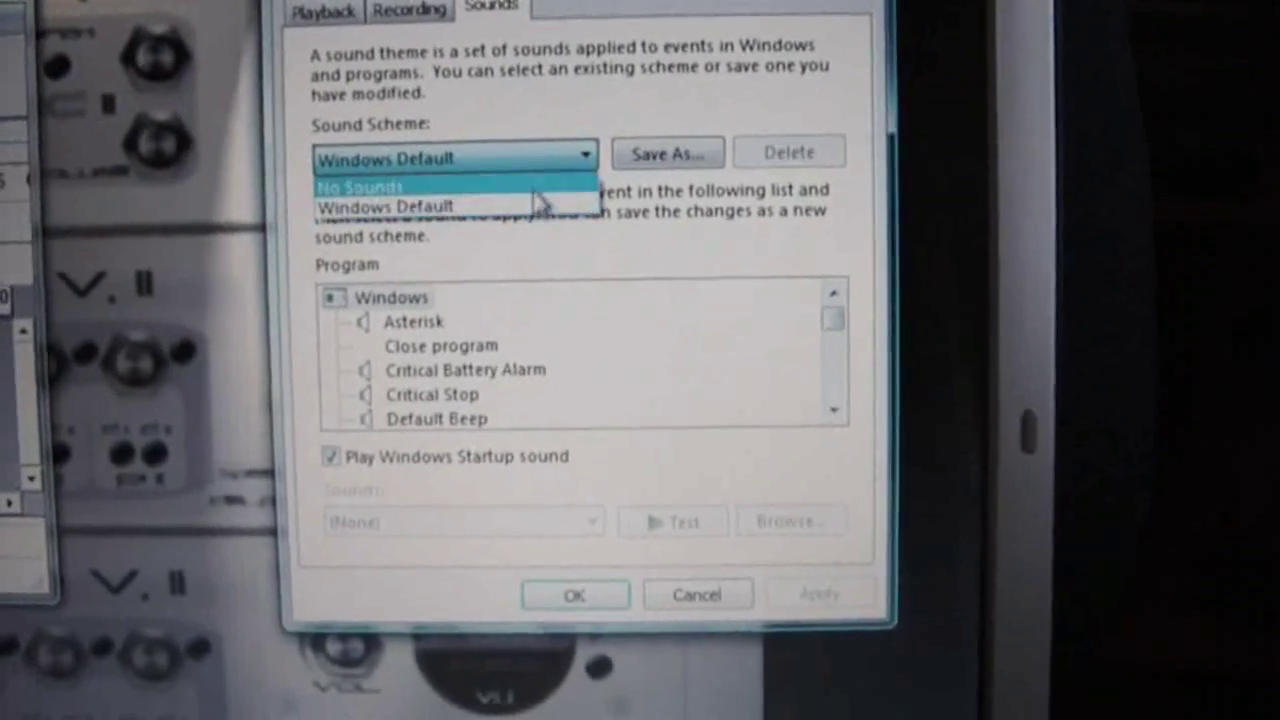